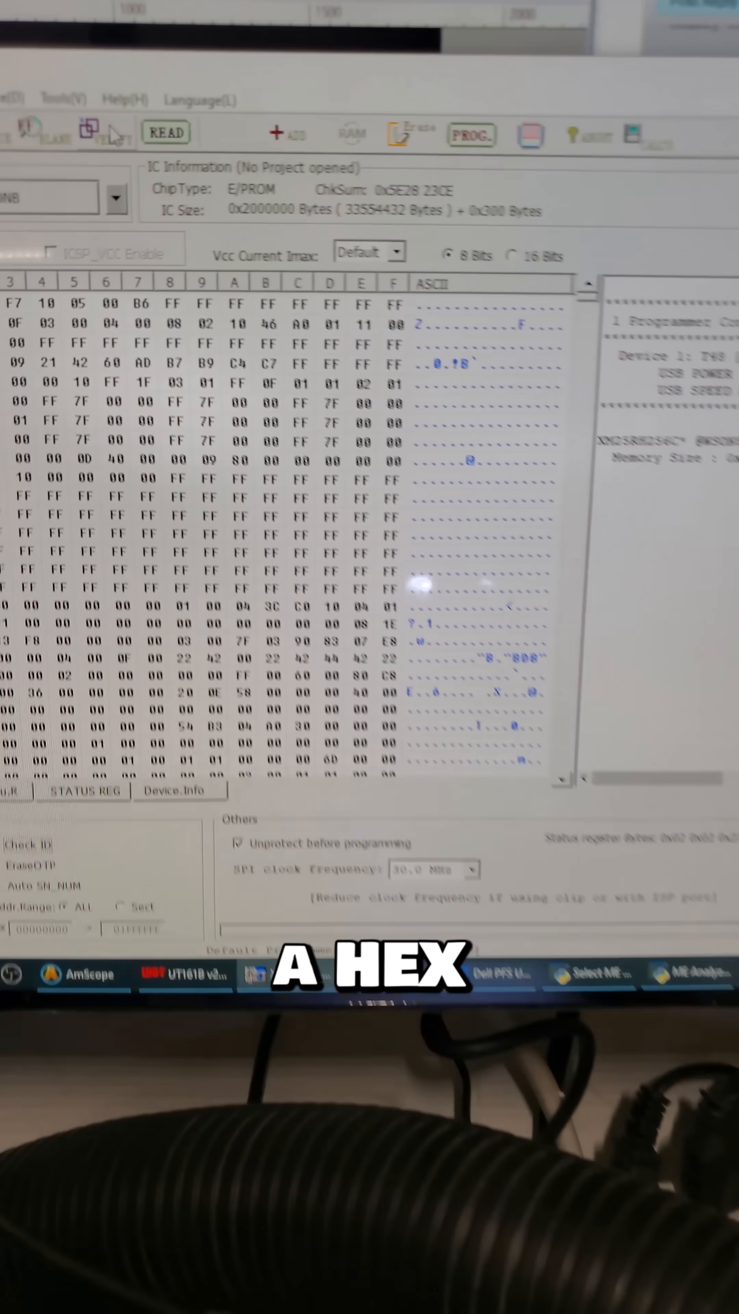
Step: Start erasing and programming the XM25RH256C chip with the loaded BIOS image, then let flash verification run
left_click(471, 134)
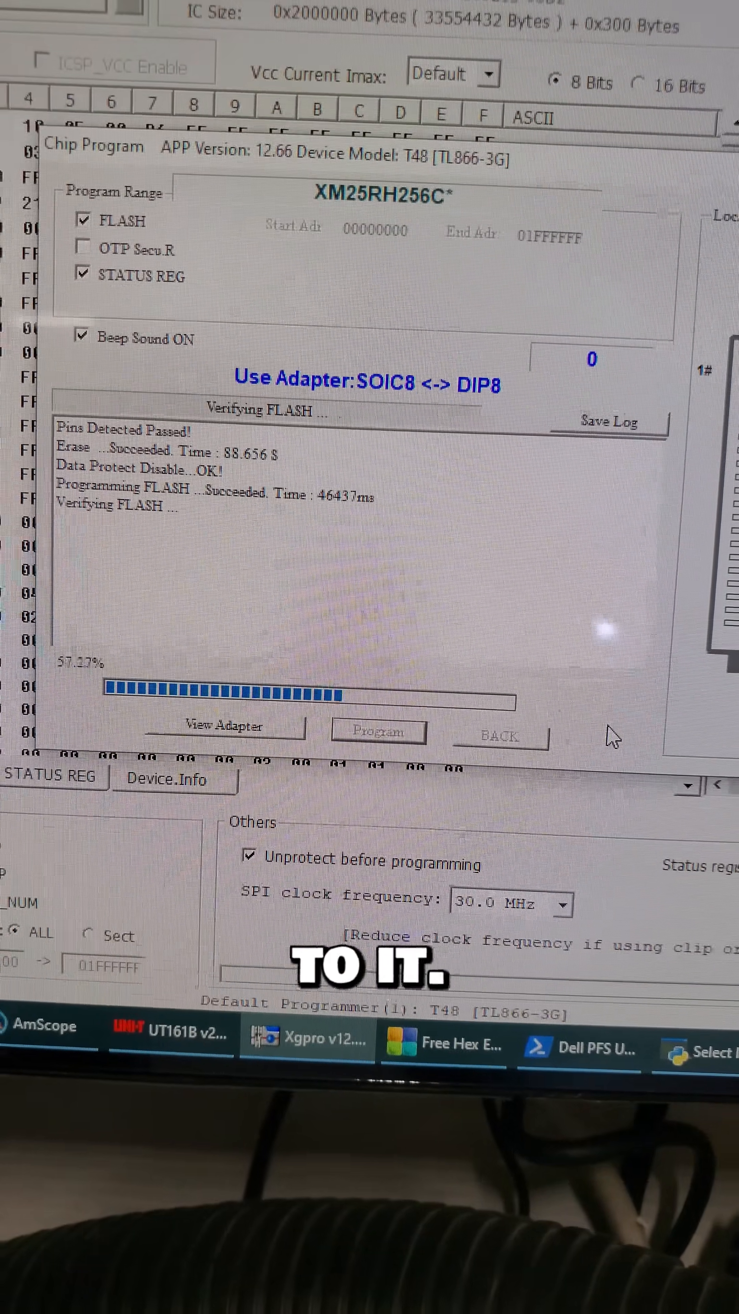